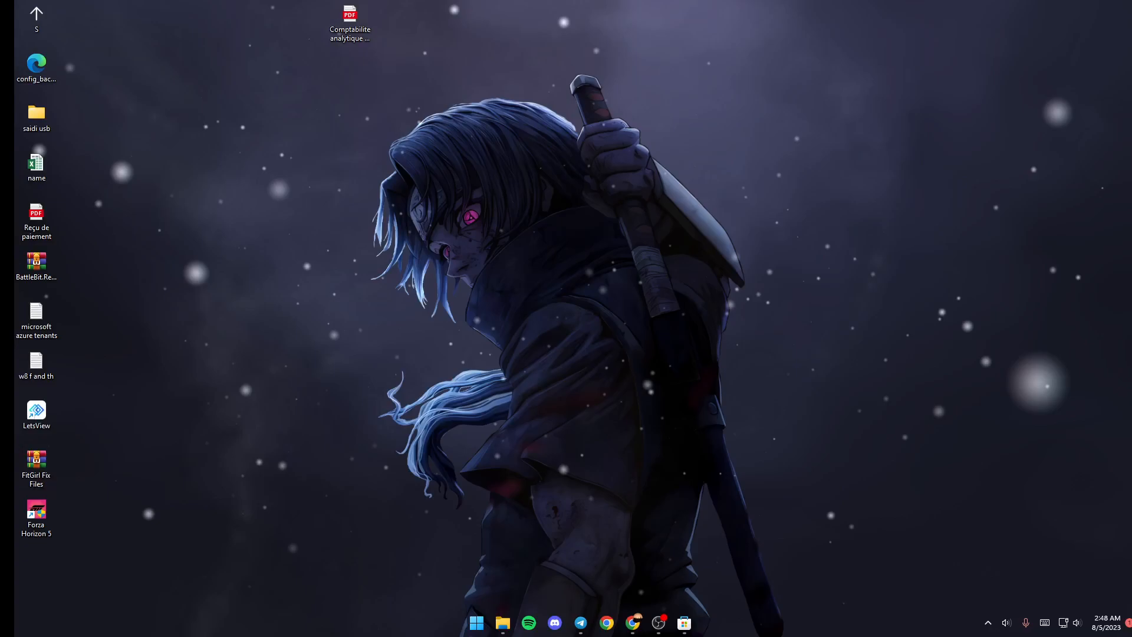
# - Look at the Steam library, then bring up Wallpaper Engine's tray menu
pyautogui.click(986, 623)
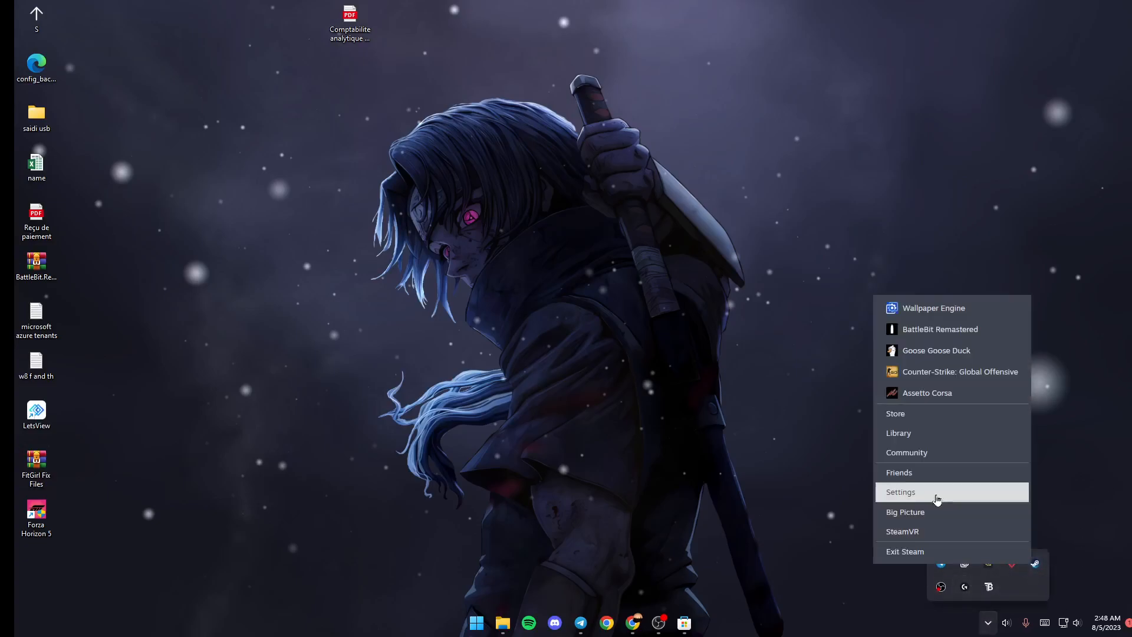
pyautogui.click(898, 432)
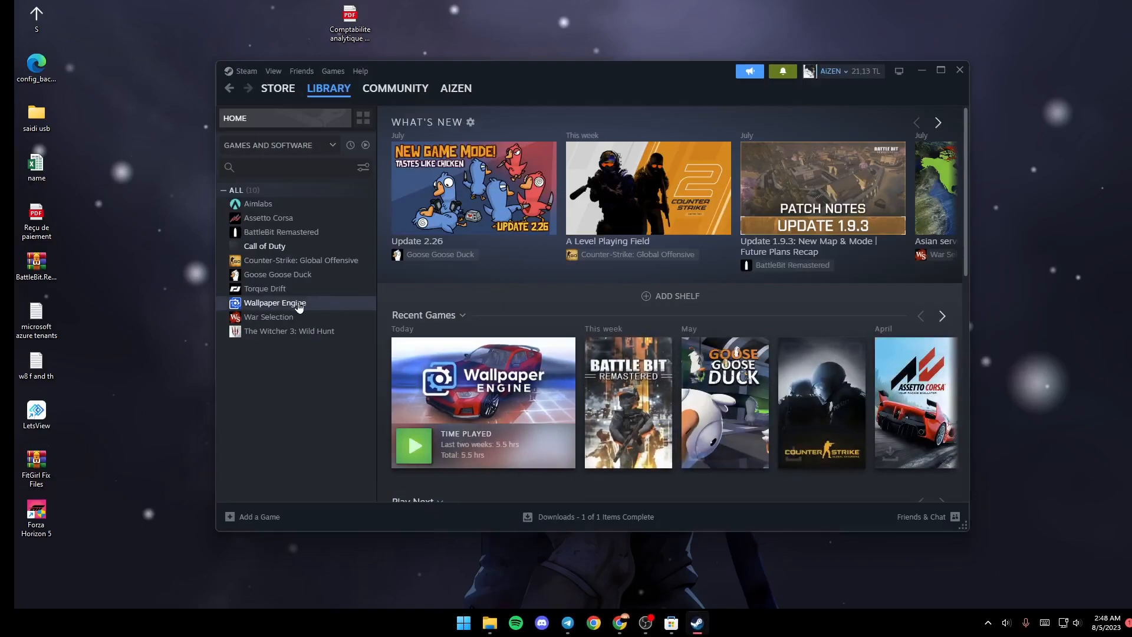
pyautogui.click(274, 302)
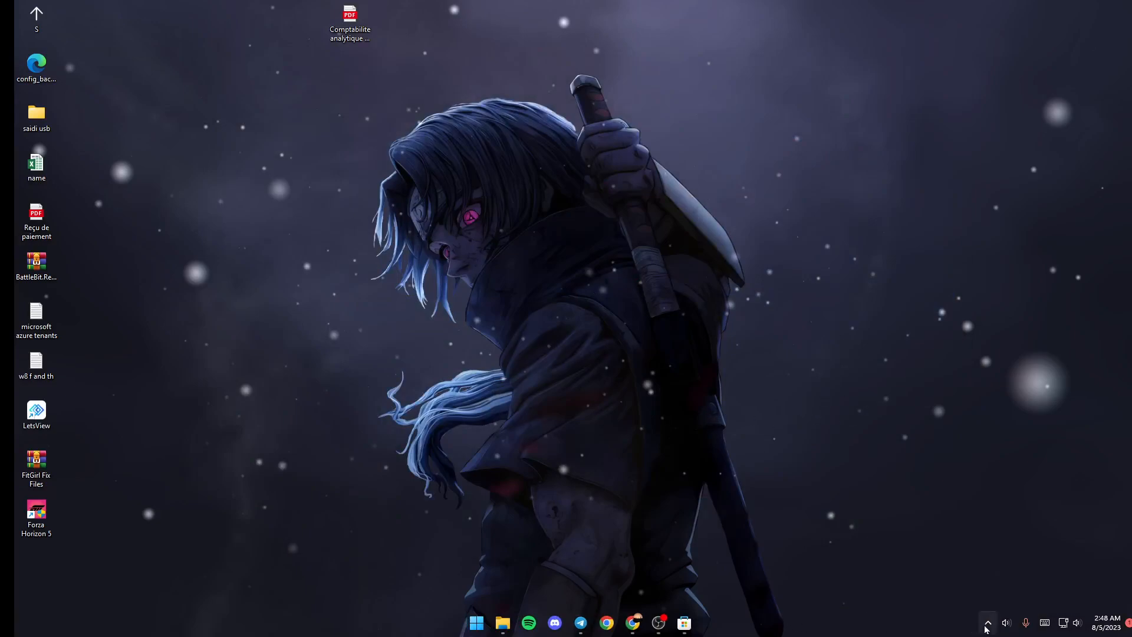
pyautogui.click(987, 623)
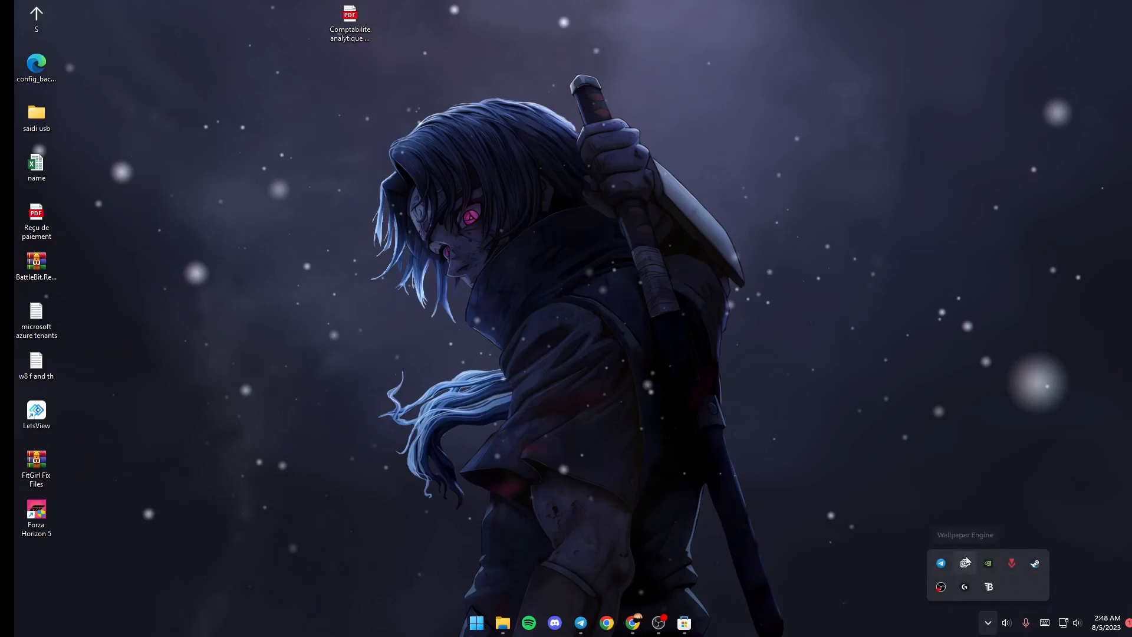
pyautogui.rightClick(964, 562)
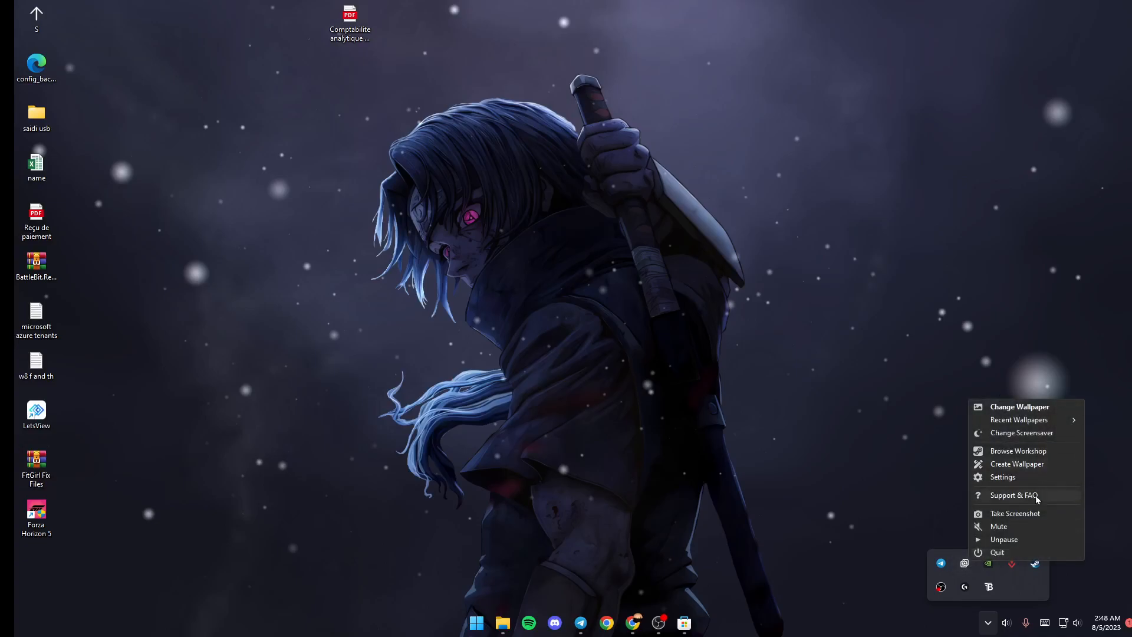
pyautogui.moveTo(1003, 538)
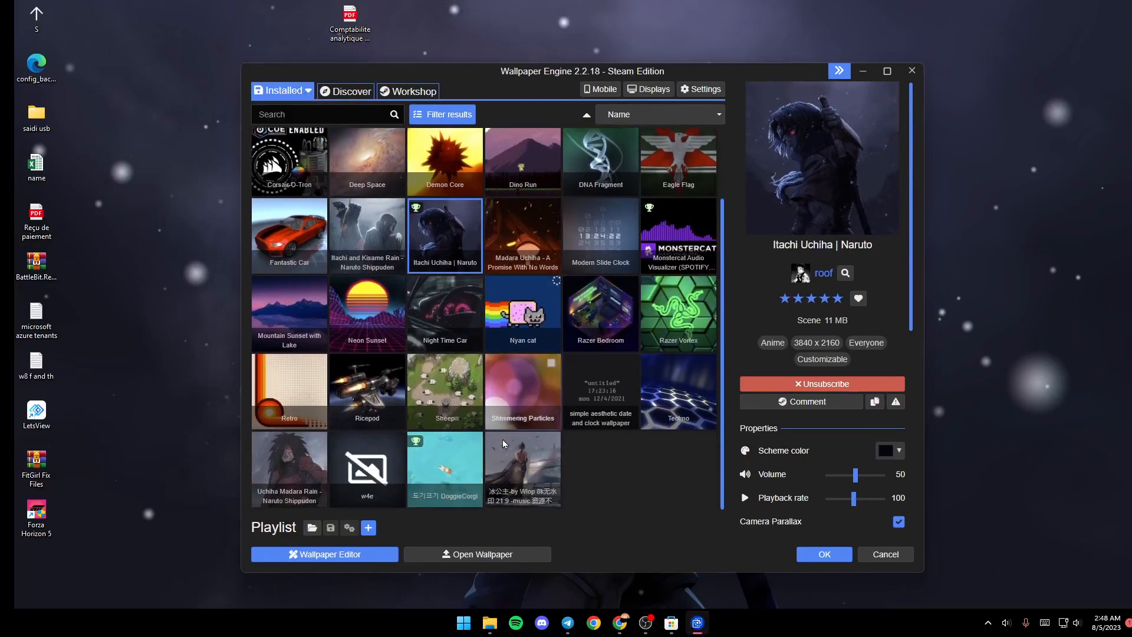
# - Scroll the installed wallpapers, then switch to the Discover page
pyautogui.scroll(3)
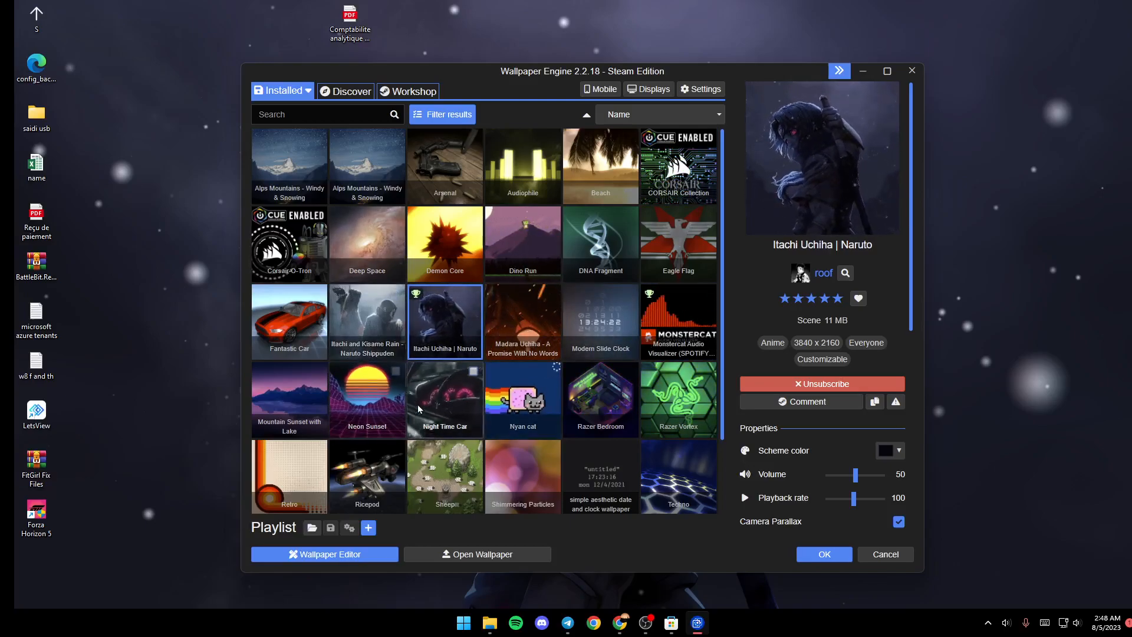
pyautogui.click(350, 90)
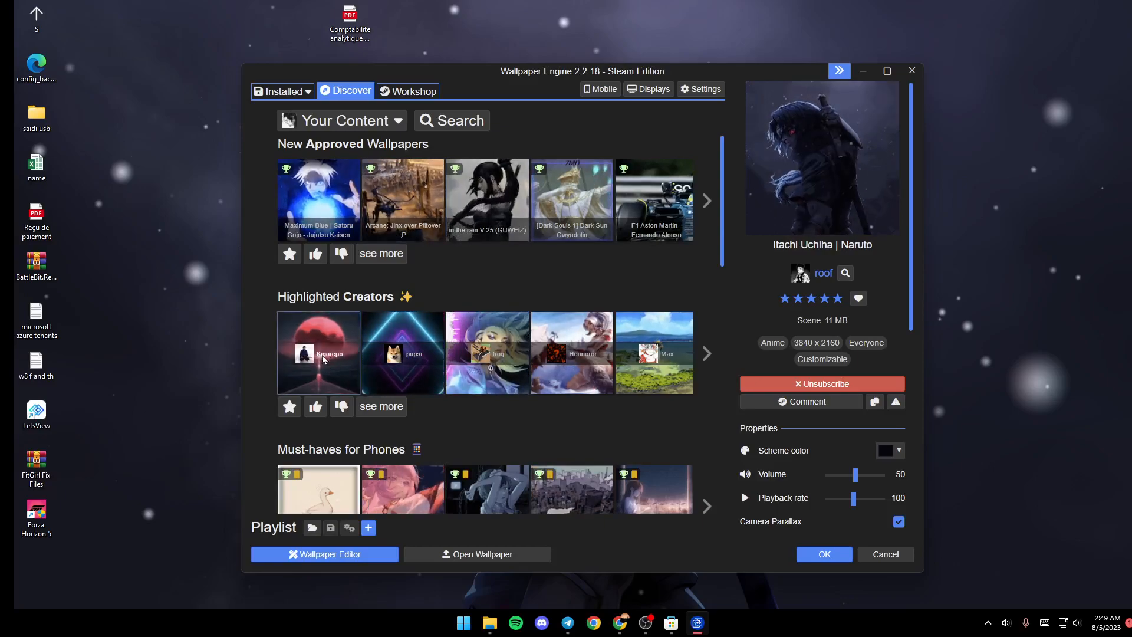
pyautogui.moveTo(405, 274)
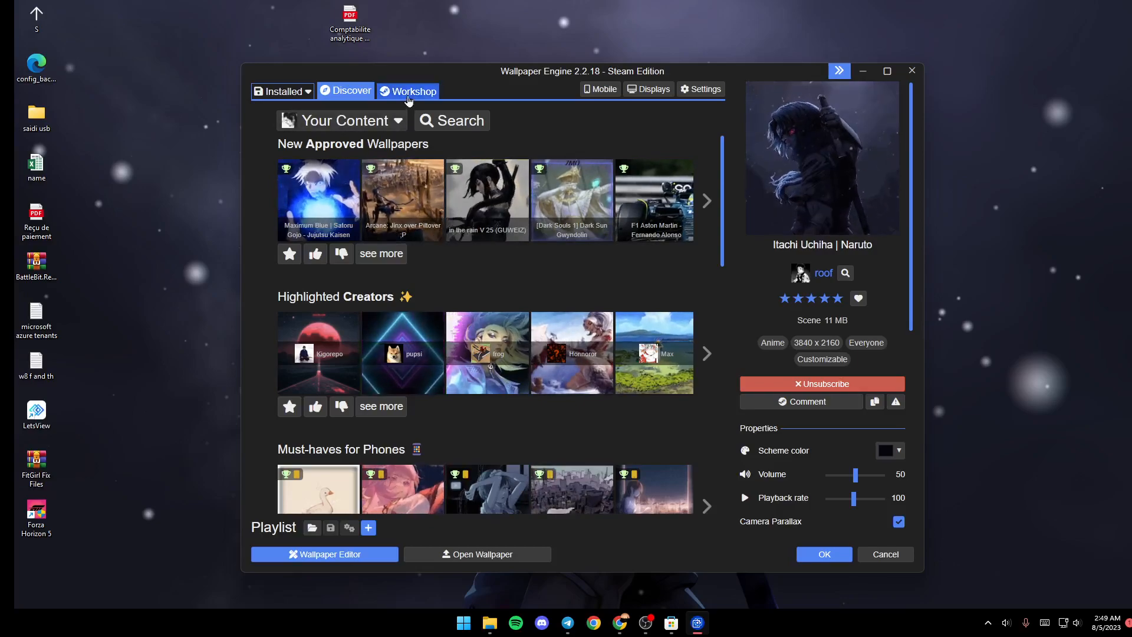
# - Search the Workshop for 'naru', then go back to the Installed wallpapers
pyautogui.click(407, 90)
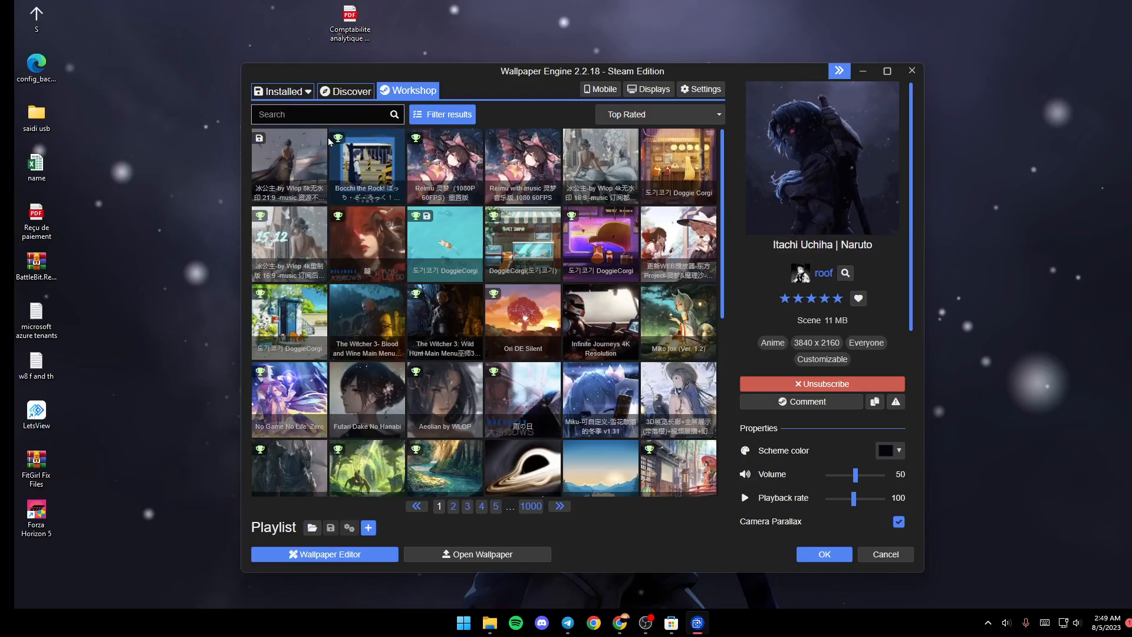
pyautogui.write('naru')
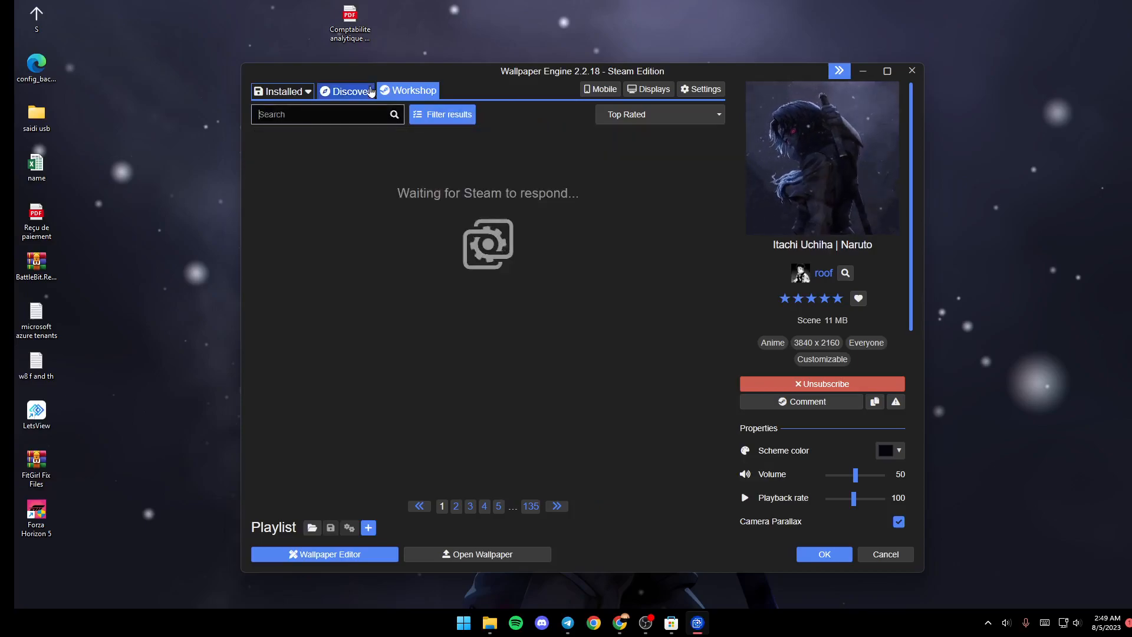
pyautogui.click(303, 90)
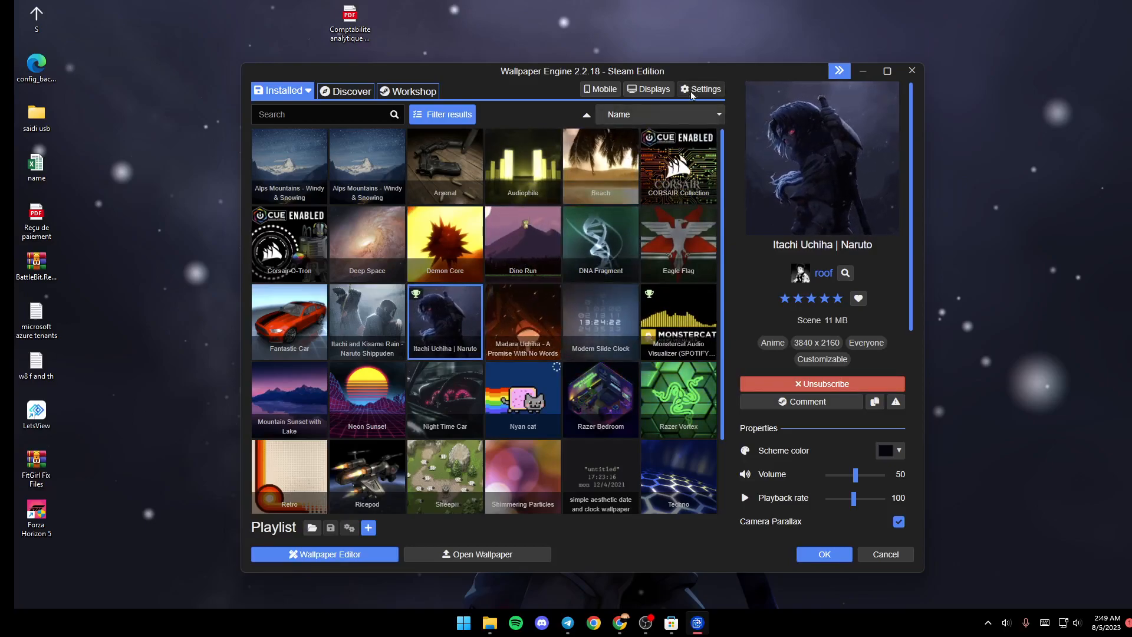
# - Enable 'Override lockscreen image' under General settings and confirm with OK
pyautogui.click(699, 88)
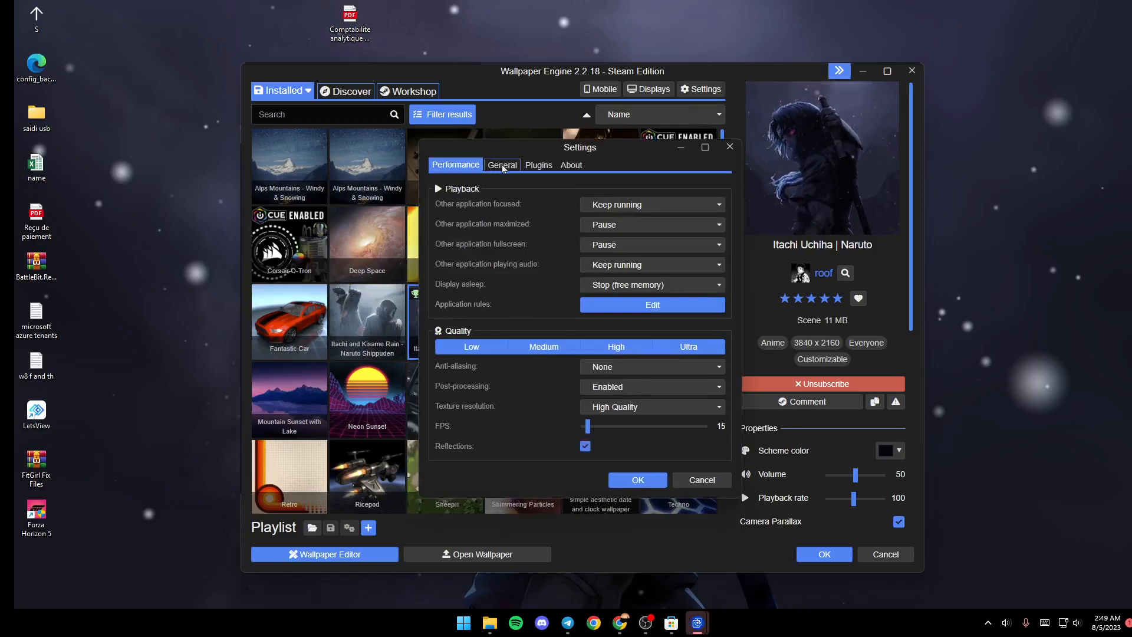
pyautogui.click(501, 165)
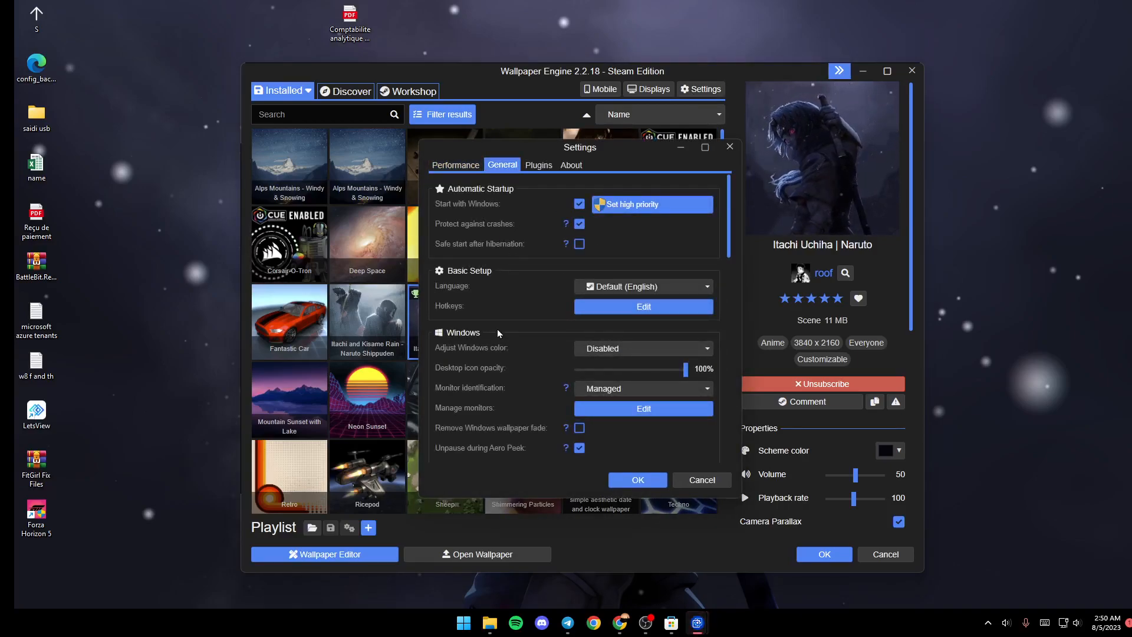
pyautogui.scroll(-3)
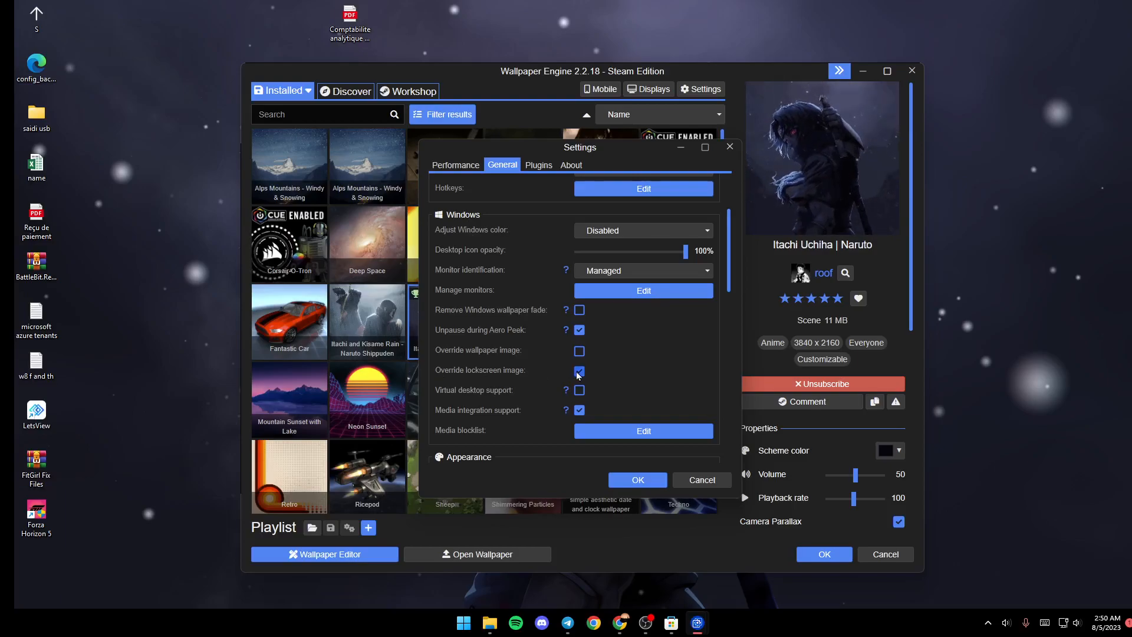
pyautogui.click(578, 370)
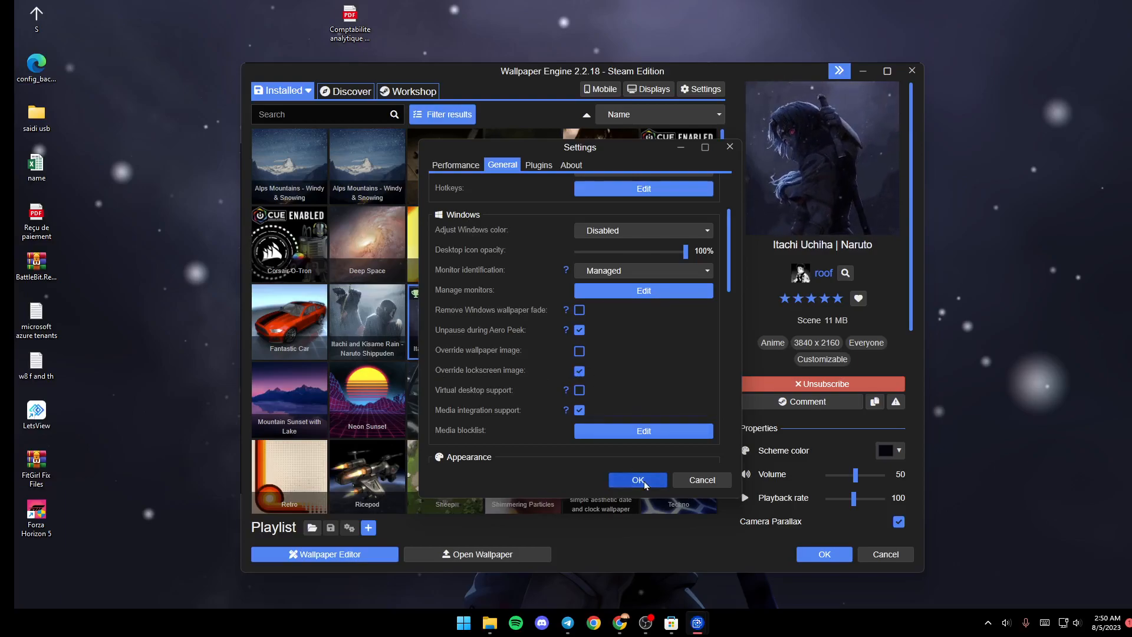
pyautogui.click(636, 480)
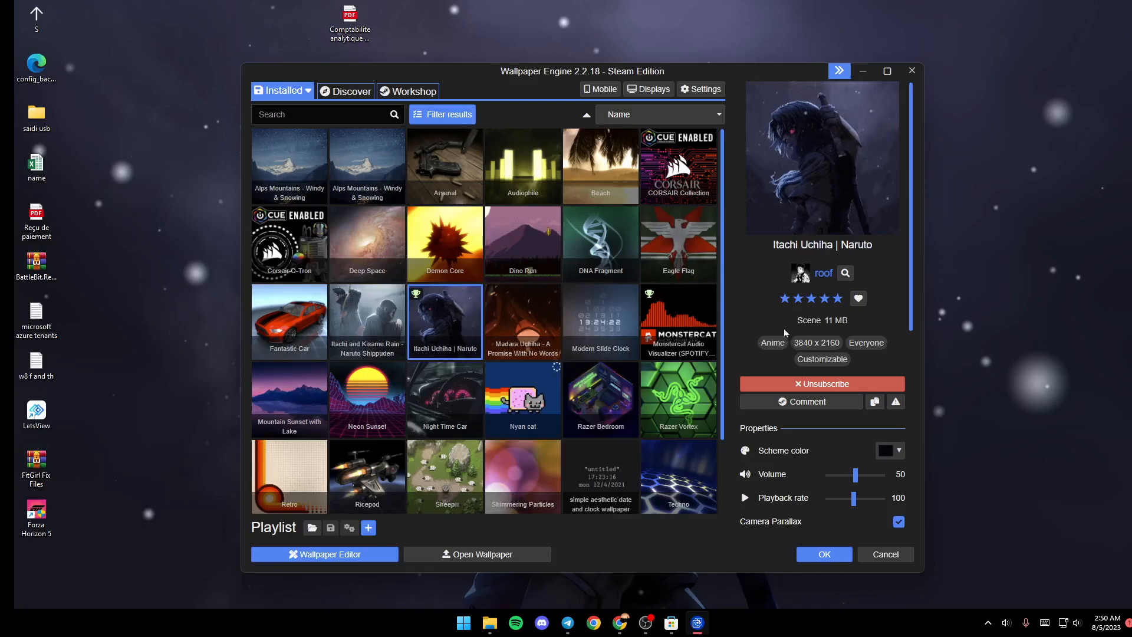
# - Close the Wallpaper Engine window with OK, revealing the Itachi Uchiha wallpaper
pyautogui.click(823, 554)
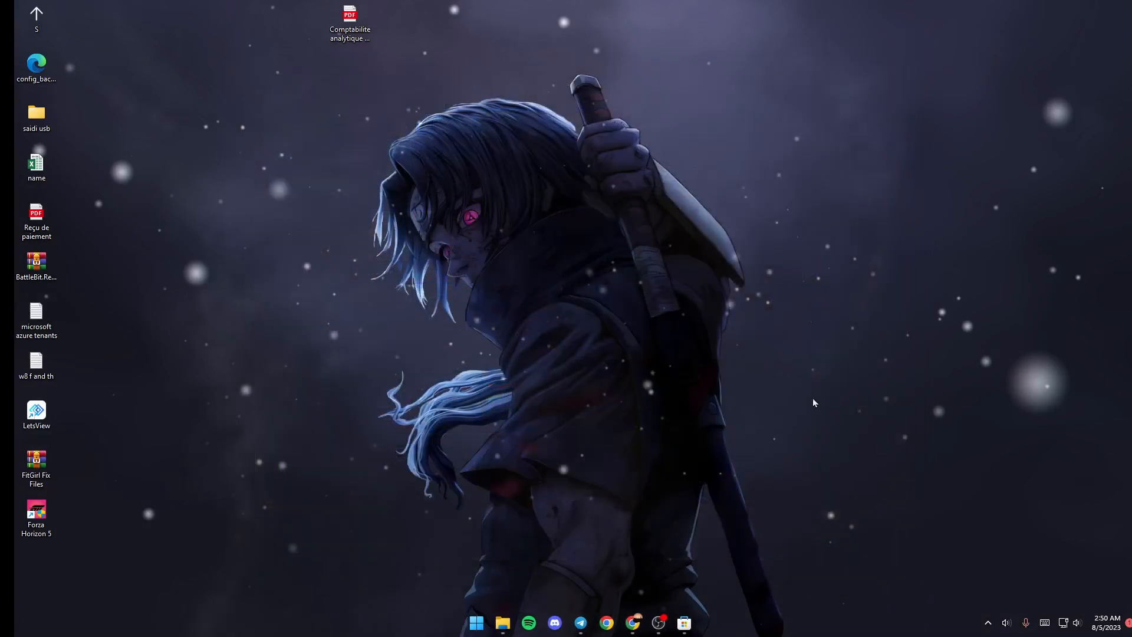